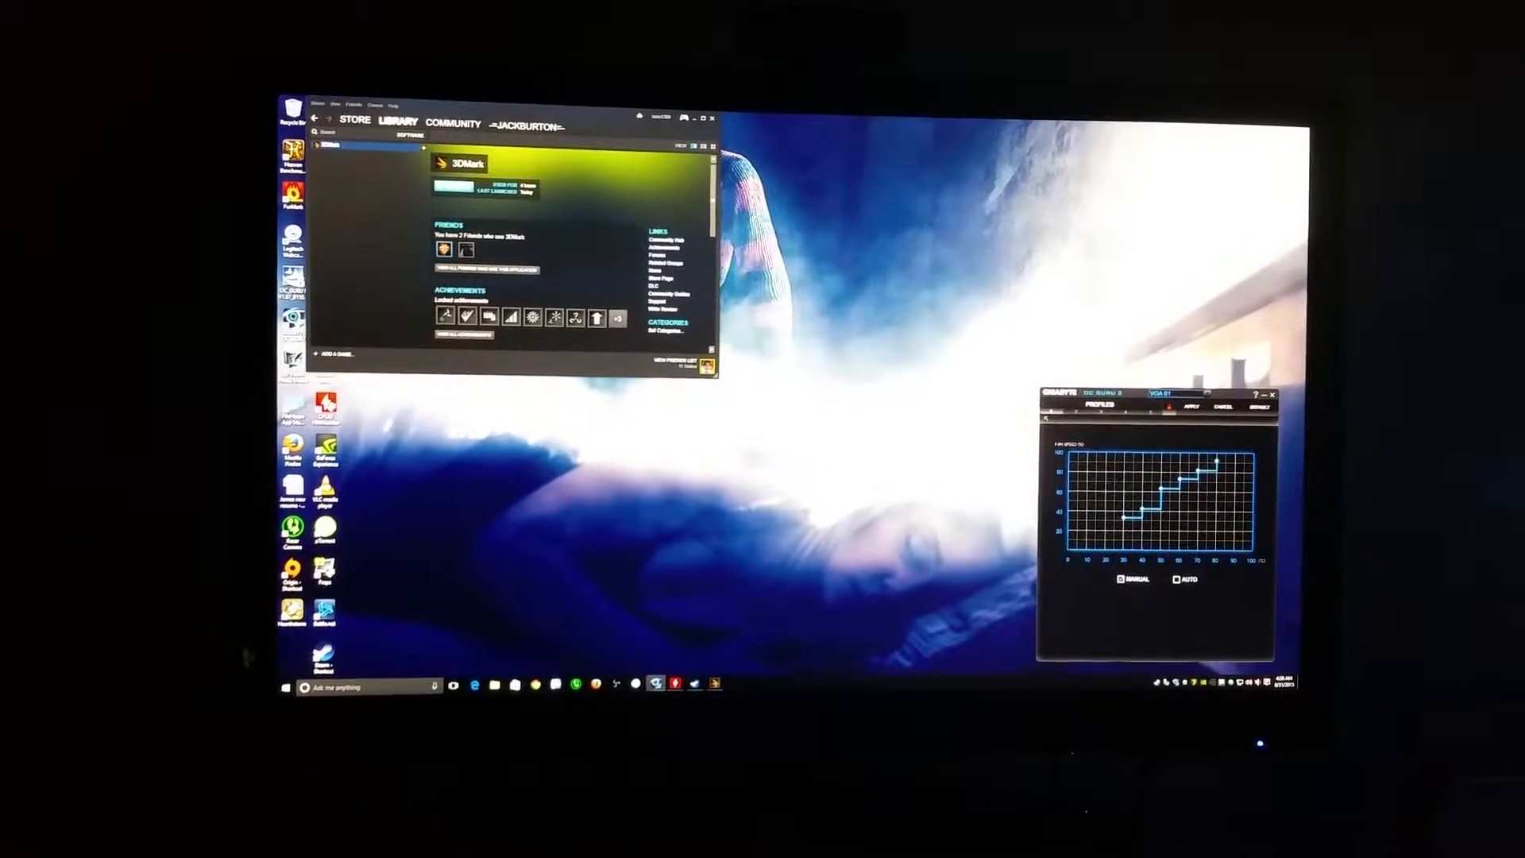
# Step: Leave the Steam 3DMark library page for the online Fire Strike Ultra result scoring 8278
pyautogui.click(455, 181)
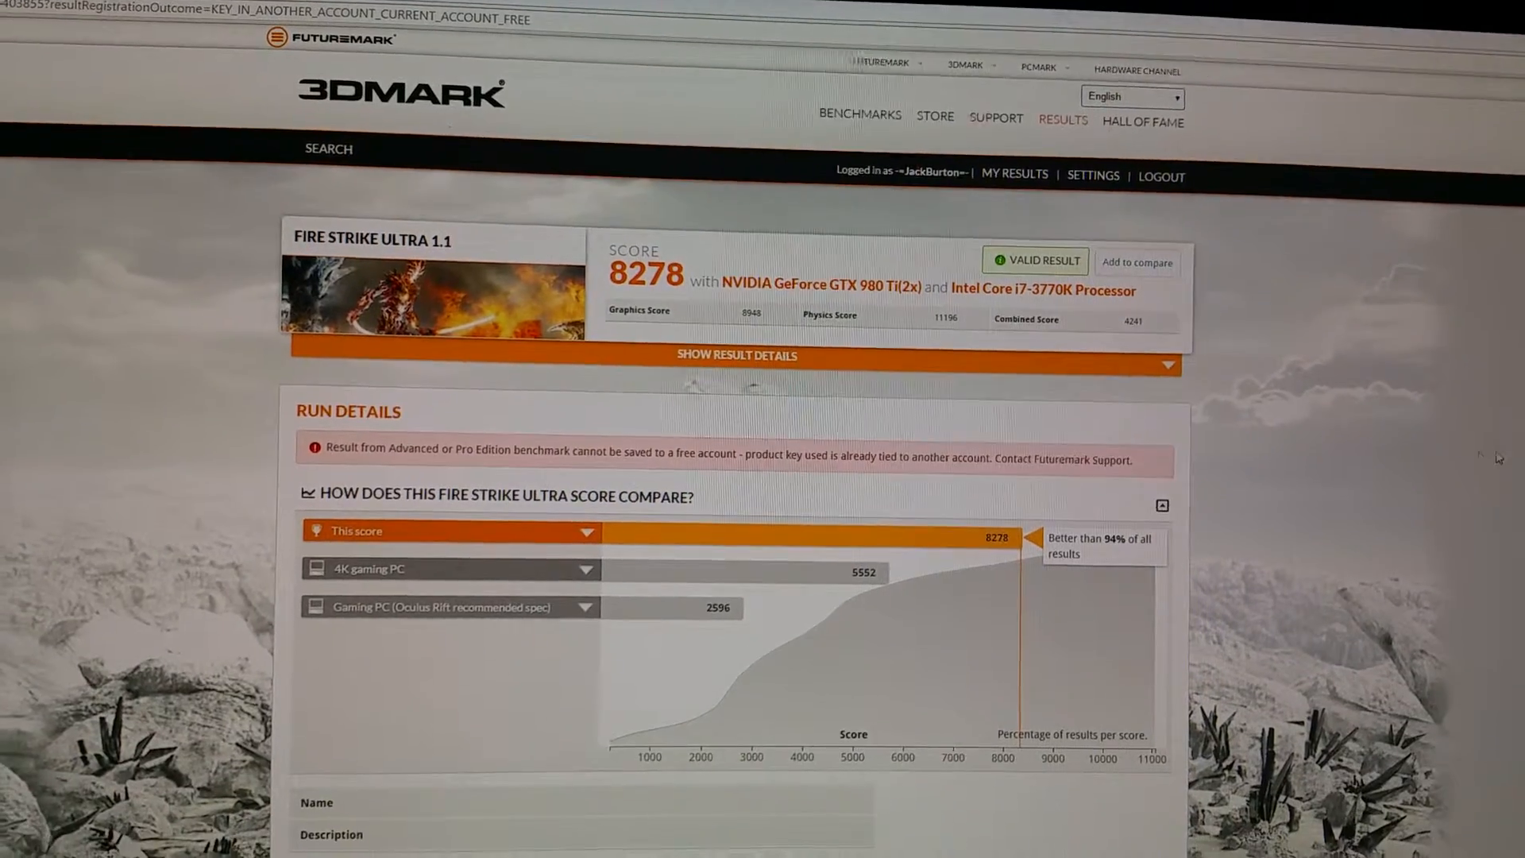
pyautogui.scroll(-3)
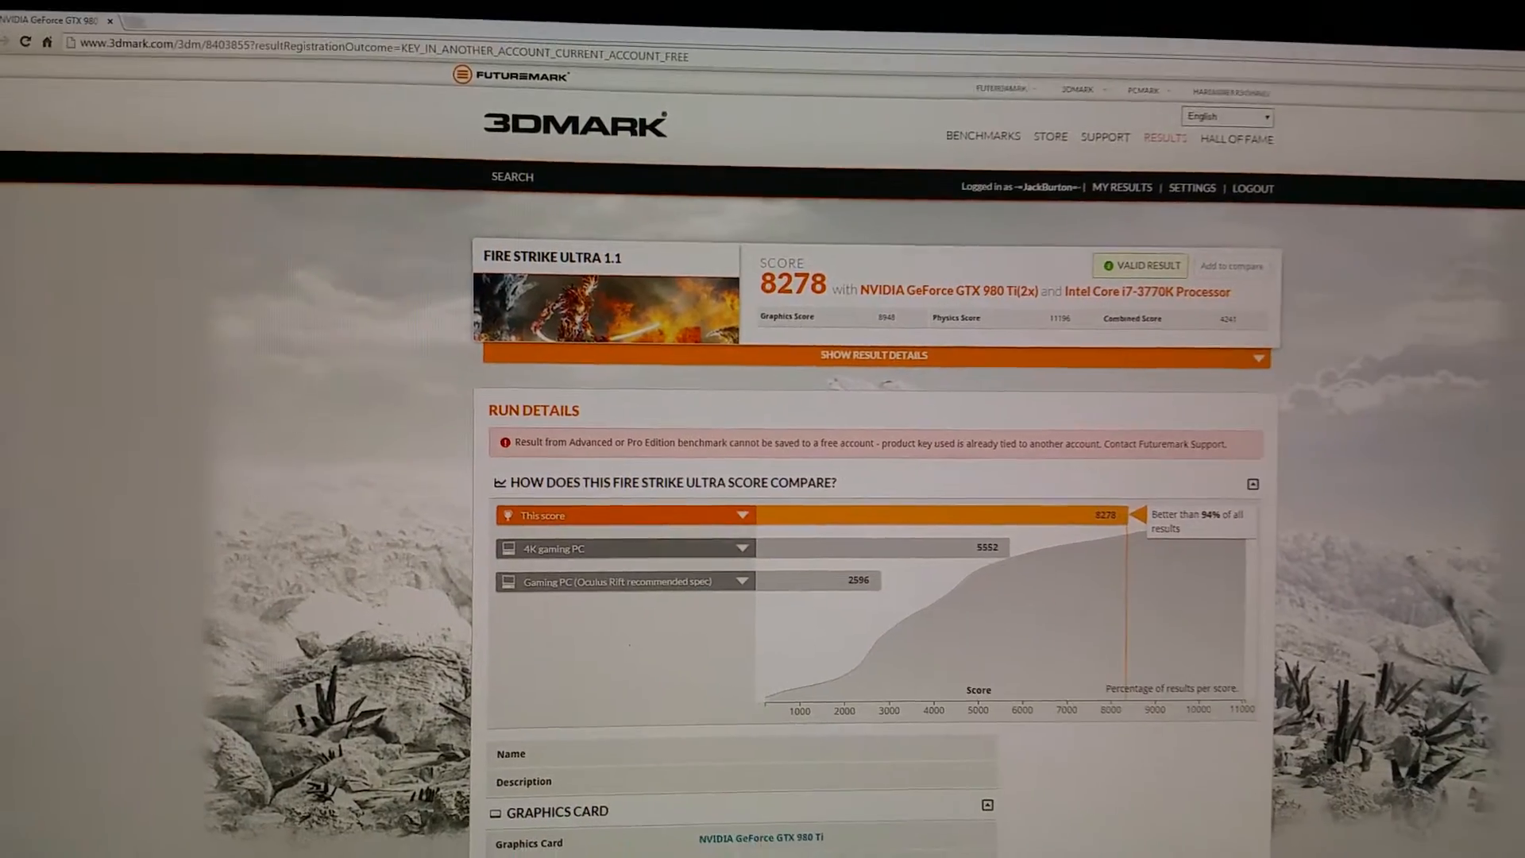
pyautogui.scroll(-3)
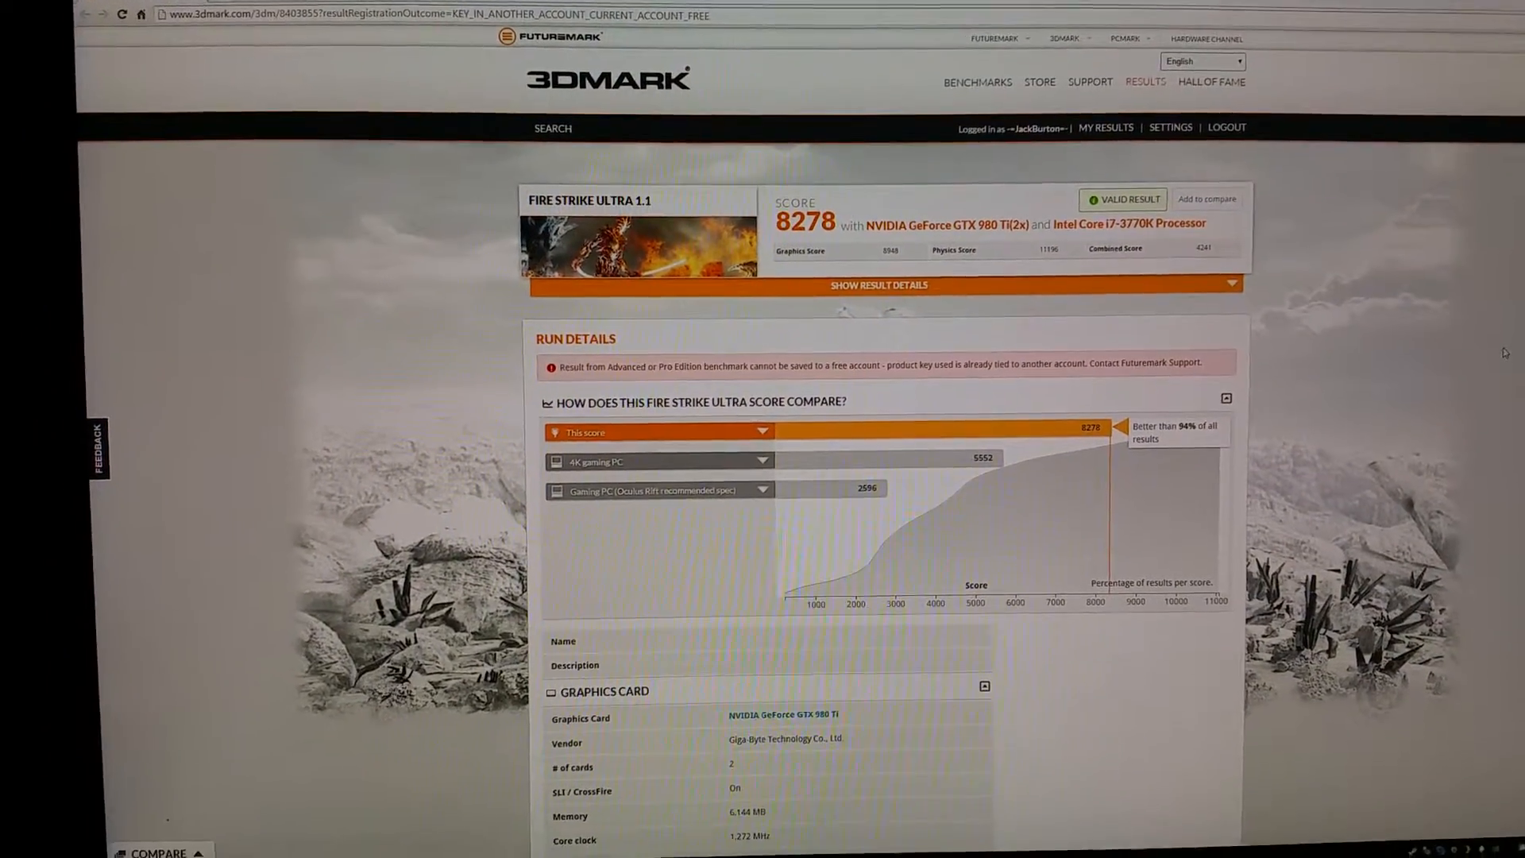
pyautogui.scroll(-3)
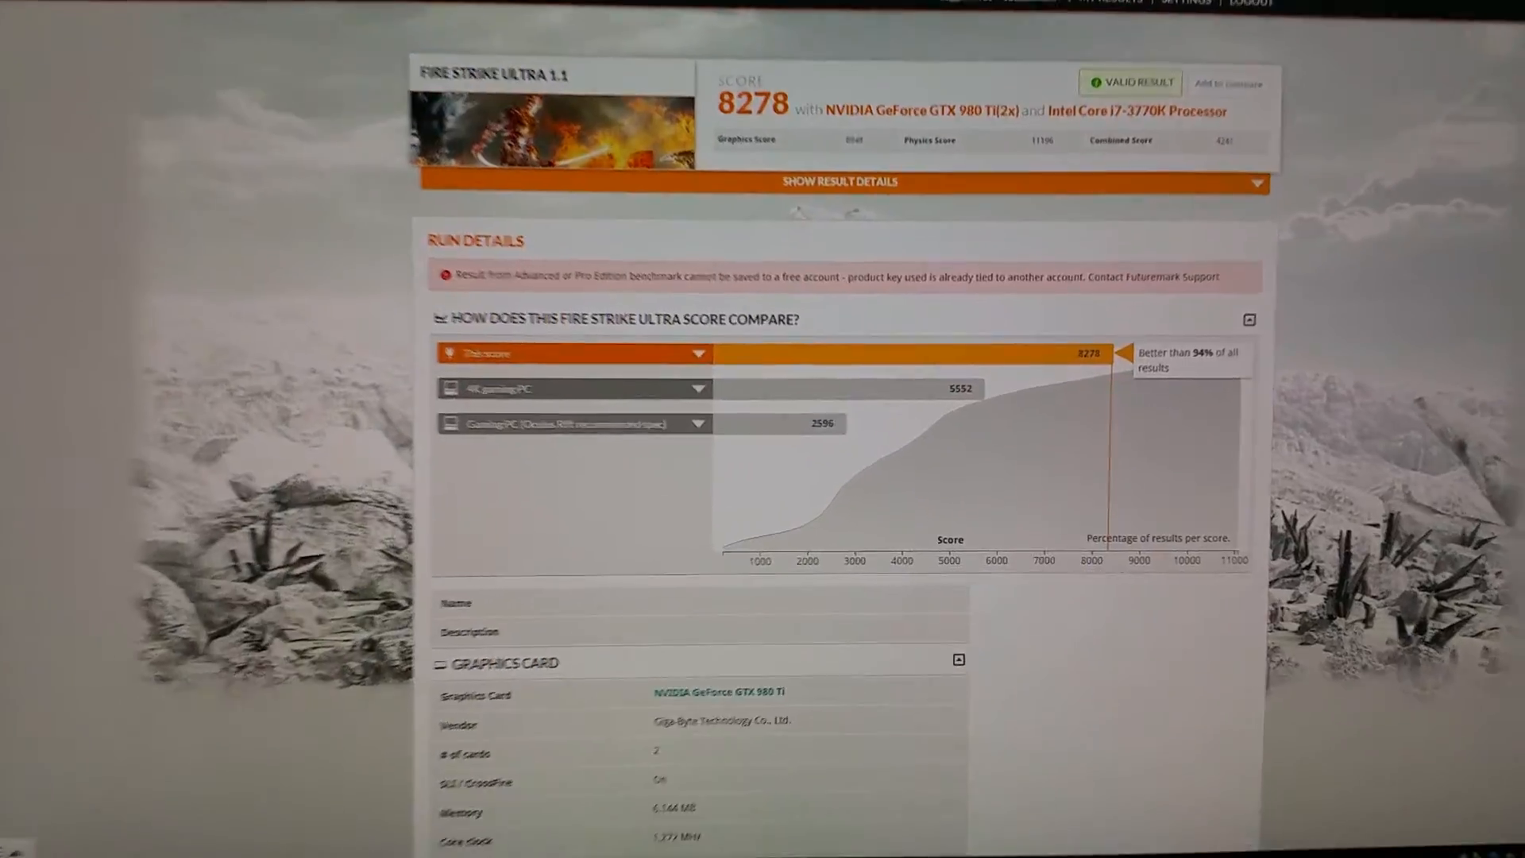
pyautogui.scroll(-3)
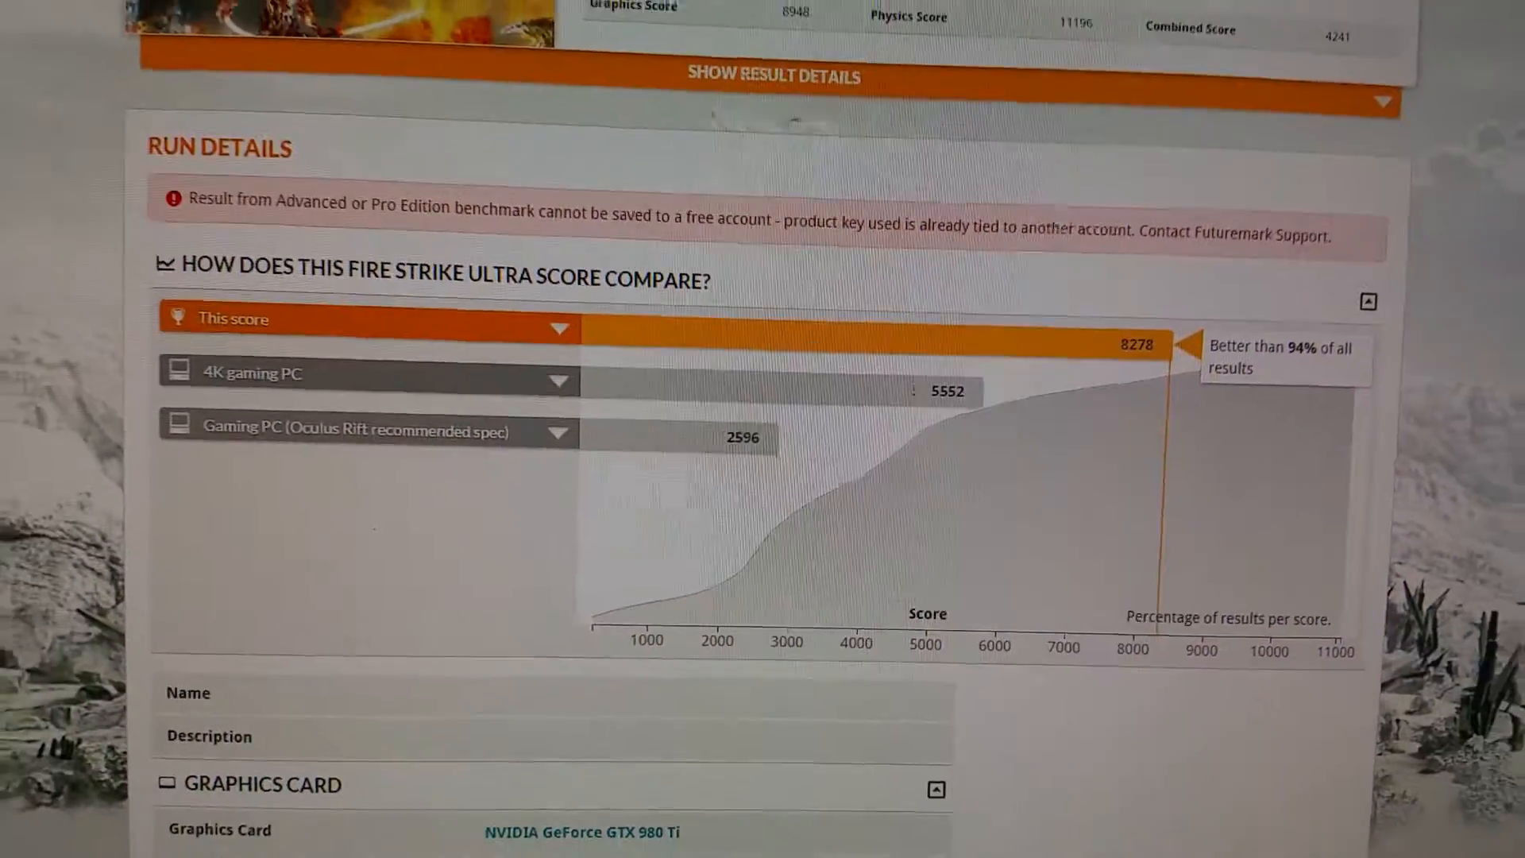
pyautogui.scroll(3)
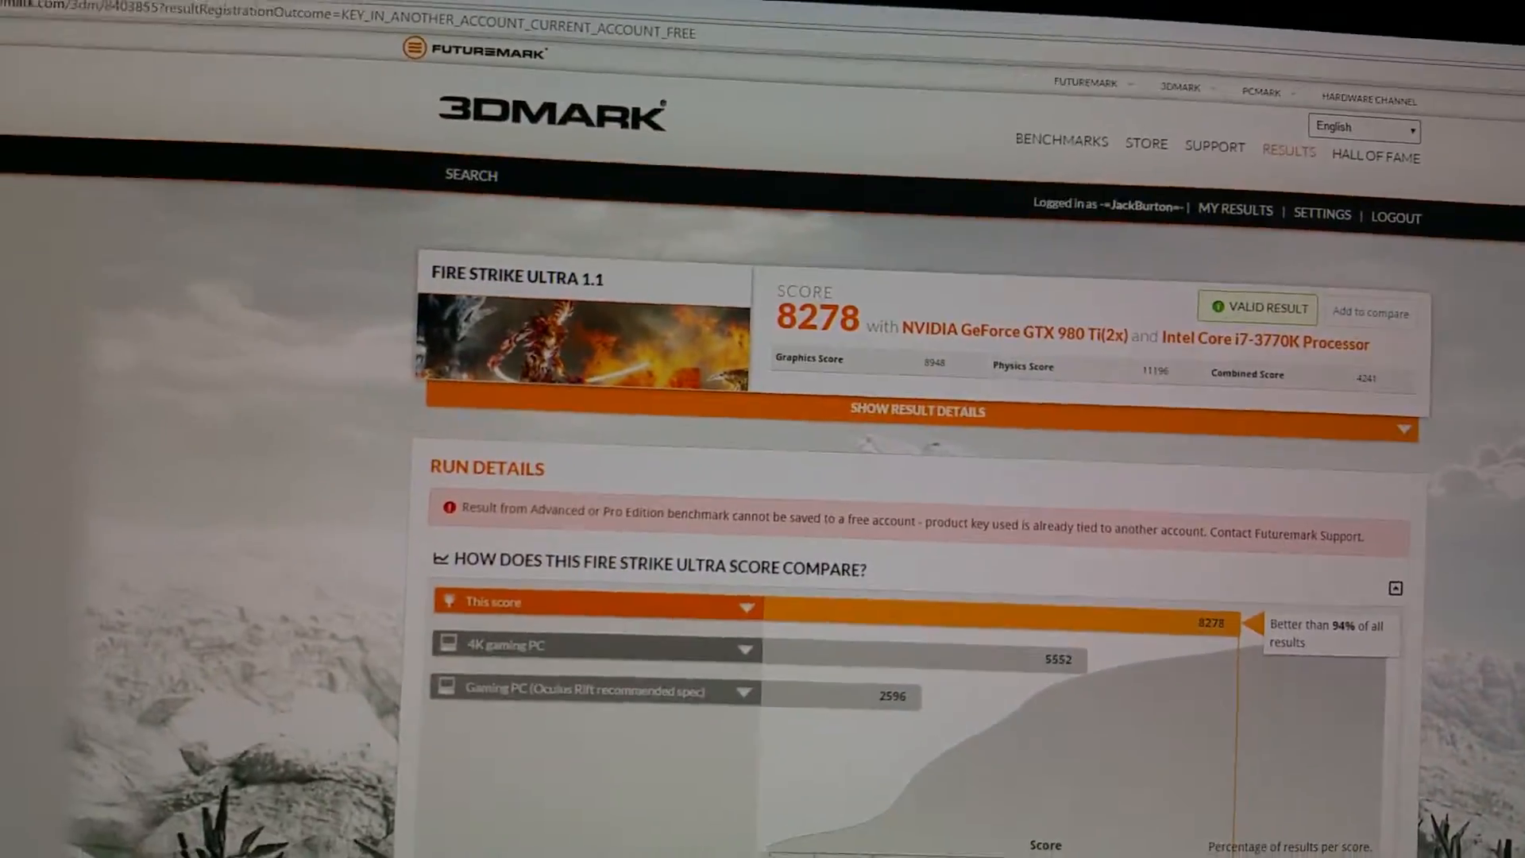
pyautogui.scroll(-3)
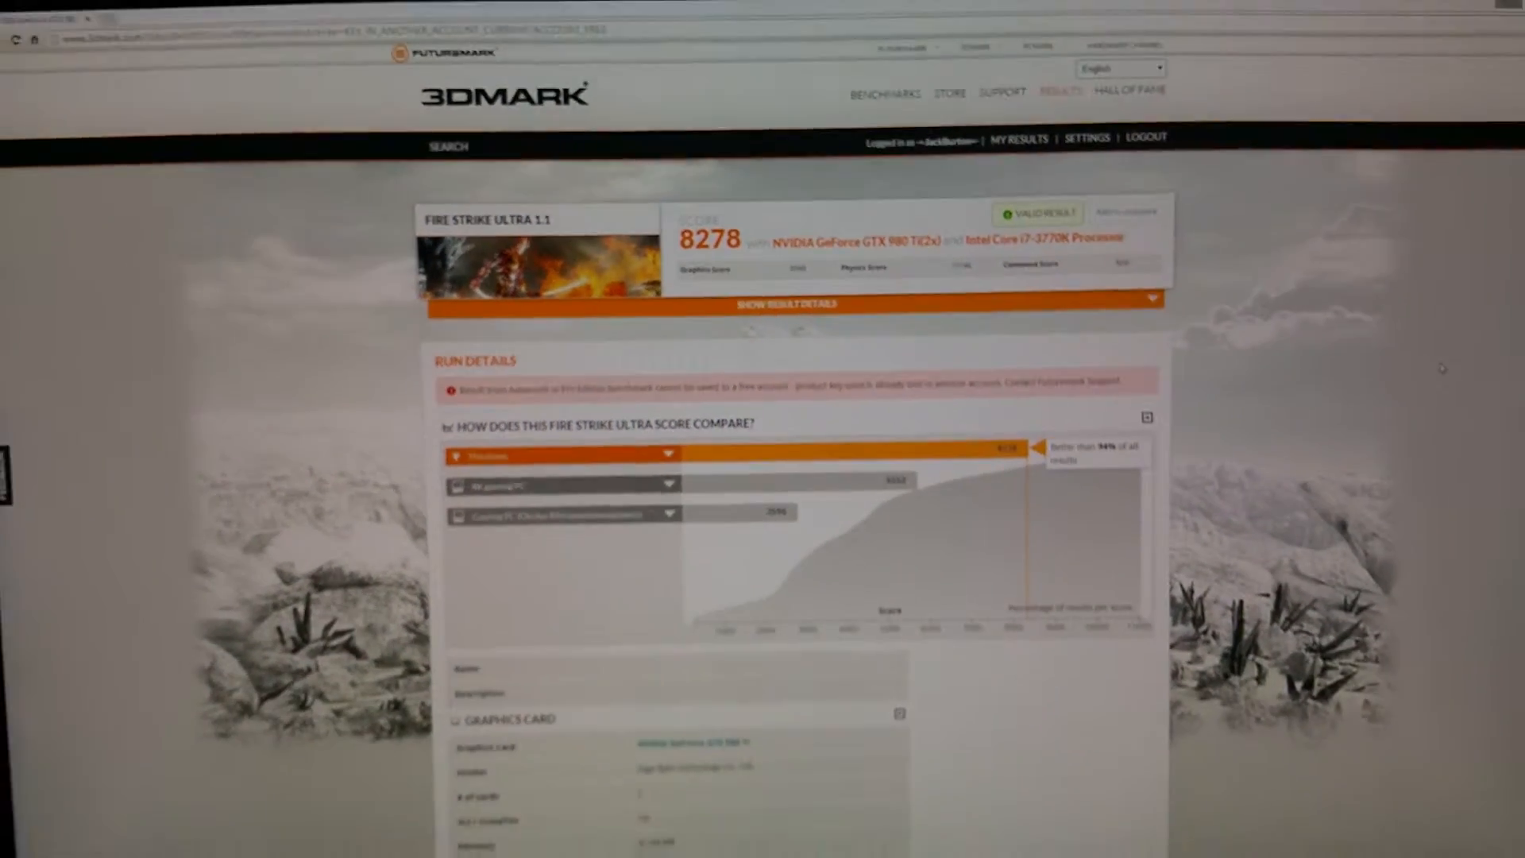